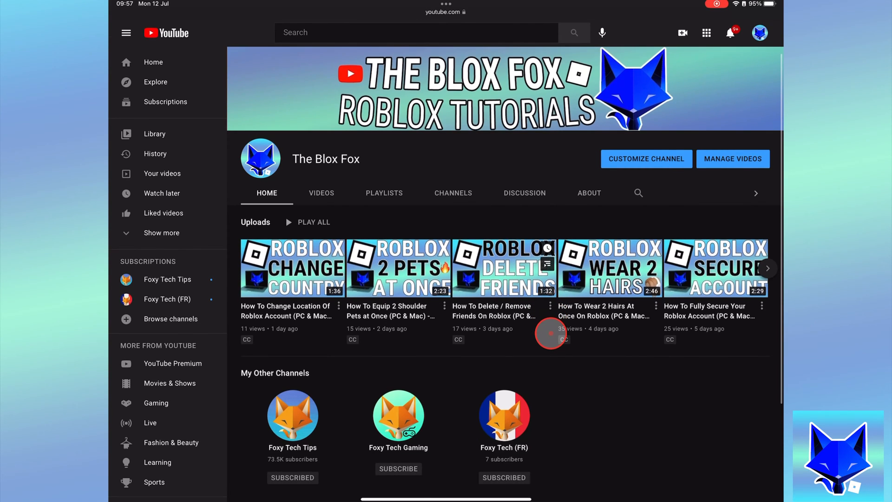
Step: Scroll down the YouTube channel page before moving to the Roblox home page
{"action": "scroll", "scroll_direction": "down", "scroll_amount": 3}
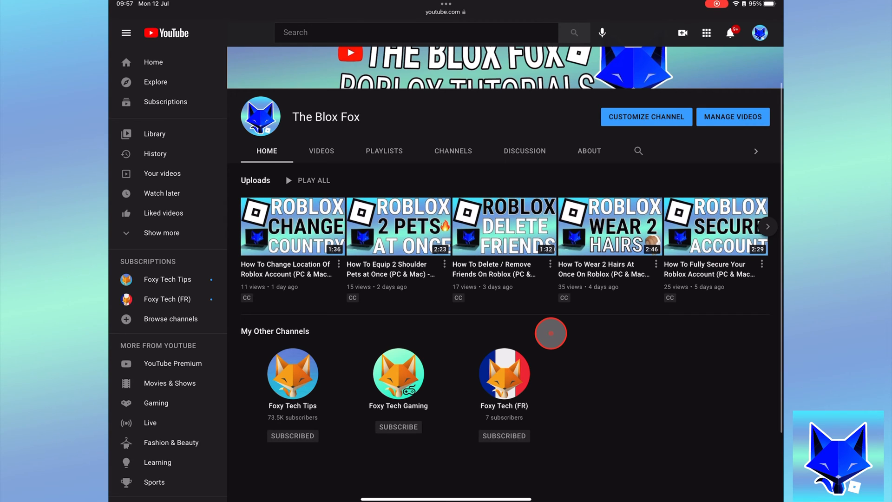
{"action": "scroll", "scroll_direction": "down", "scroll_amount": 3}
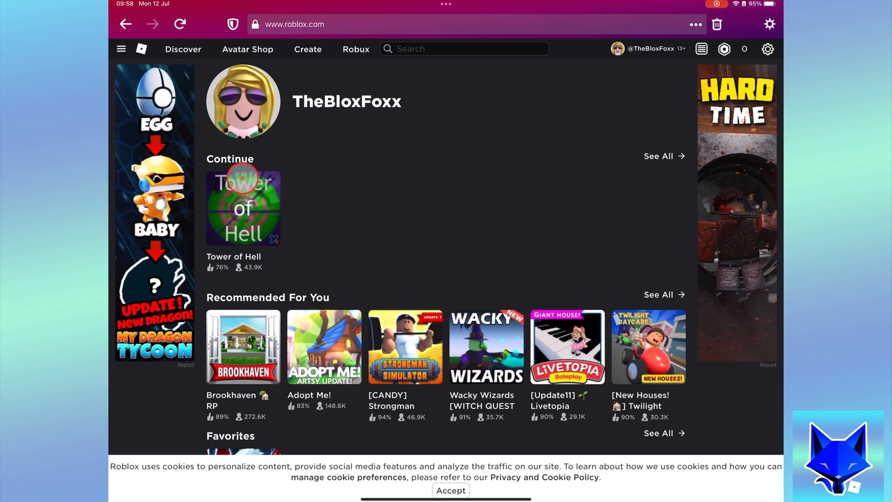
Step: Go to the Avatar page from the top-left navigation menu
{"action": "left_click", "coordinate": [121, 49]}
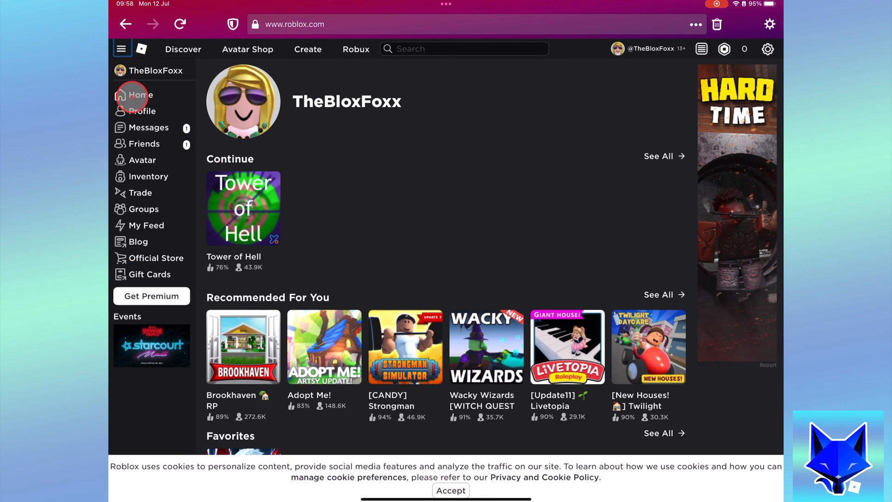
{"action": "mouse_move", "coordinate": [147, 160]}
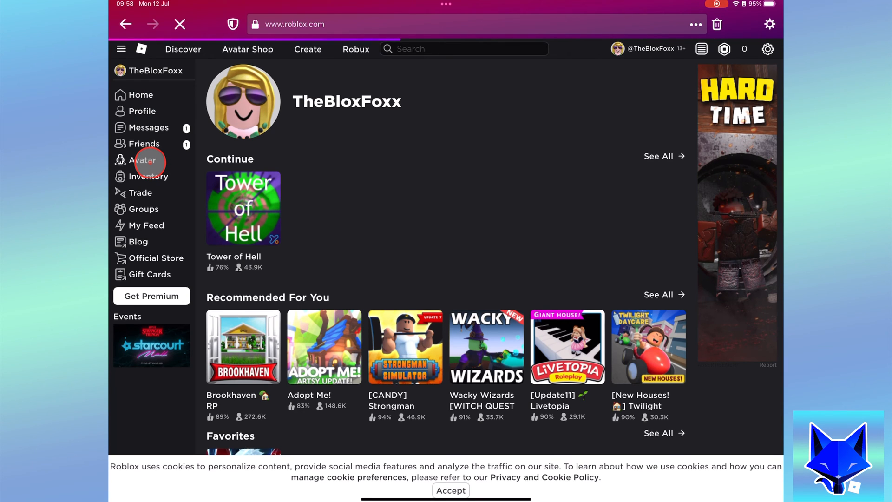
{"action": "left_click", "coordinate": [147, 159]}
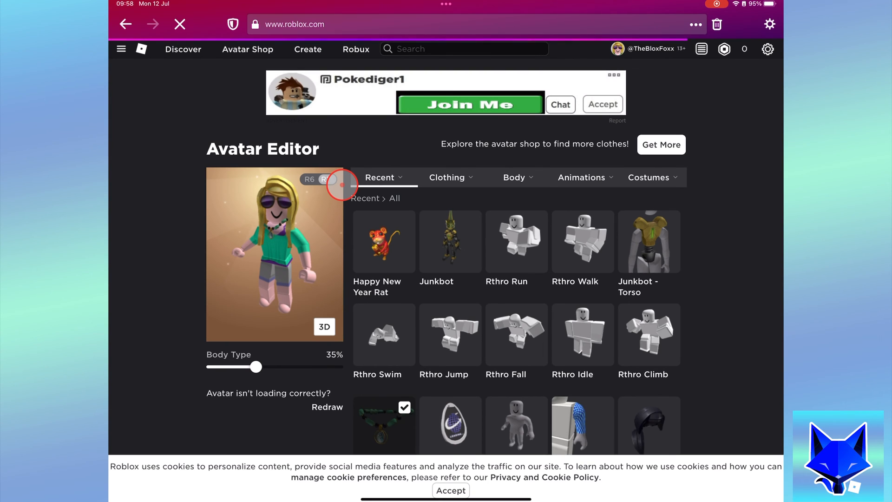
Step: Wear Junkbot - Battery from Clothing > Back, then open the Fan Hand Sign - Why Don't We page
{"action": "left_click", "coordinate": [449, 177]}
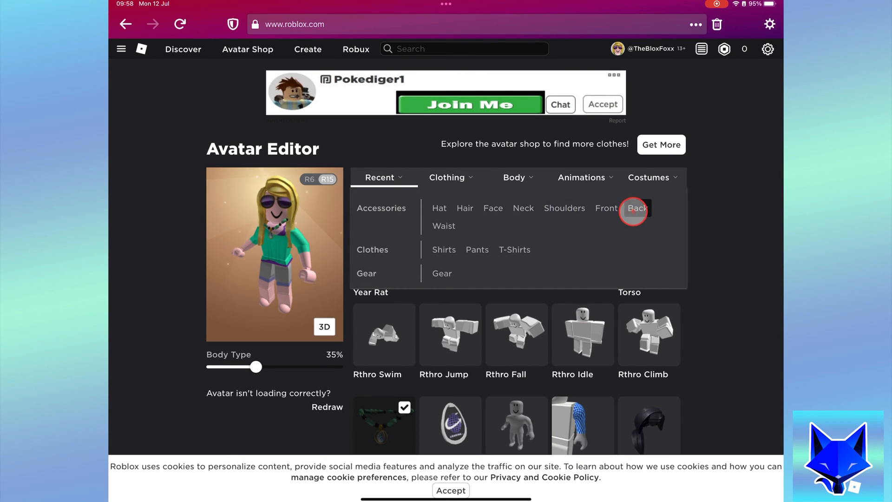
{"action": "left_click", "coordinate": [633, 209]}
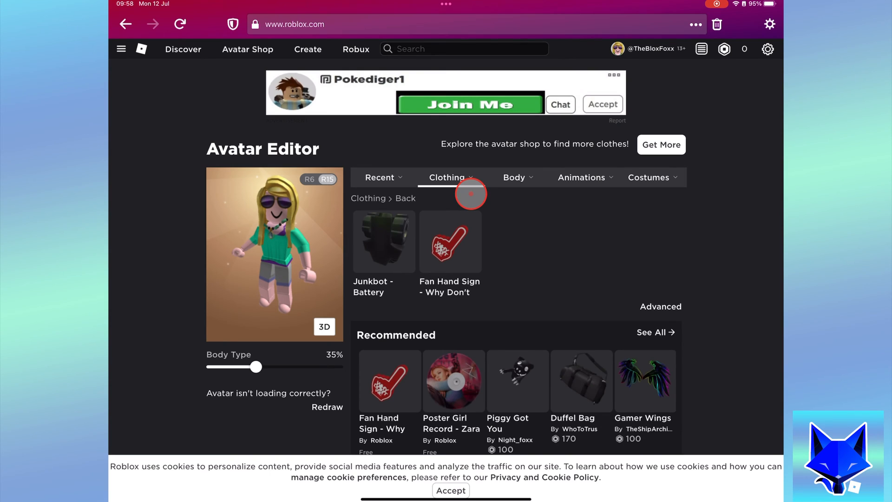
{"action": "left_click", "coordinate": [390, 241]}
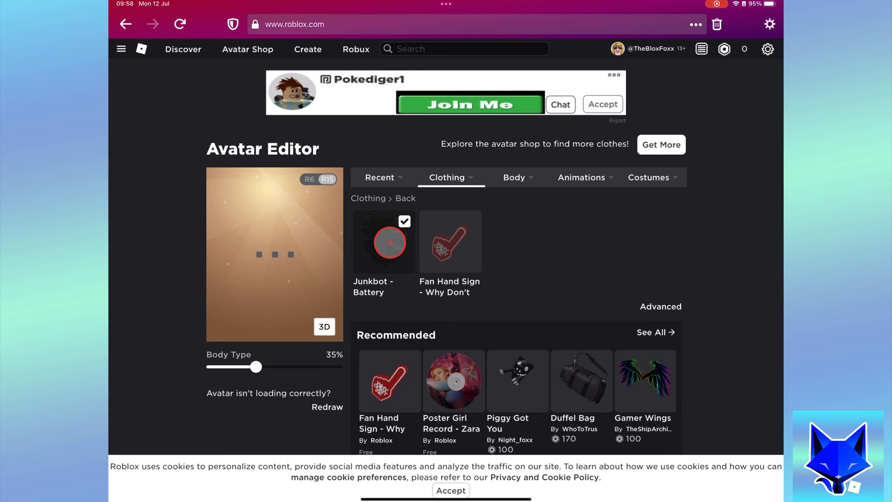
{"action": "left_click", "coordinate": [449, 241]}
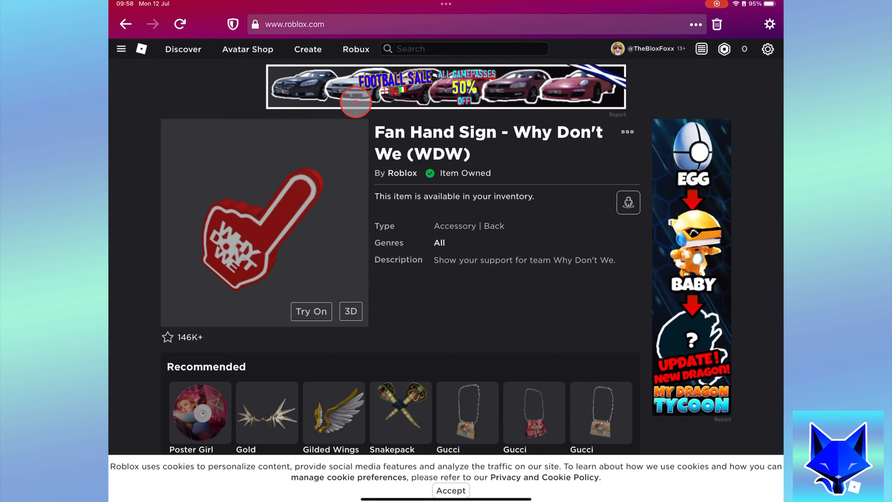
{"action": "left_click", "coordinate": [296, 23]}
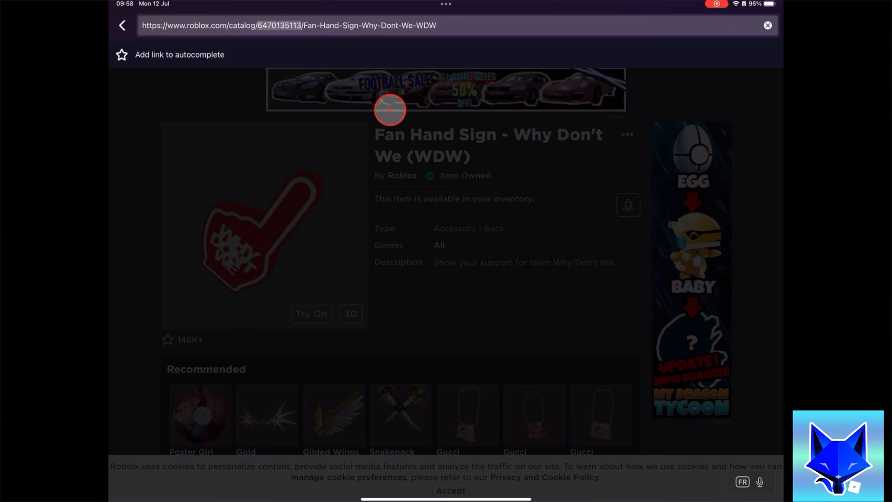
{"action": "mouse_move", "coordinate": [418, 141]}
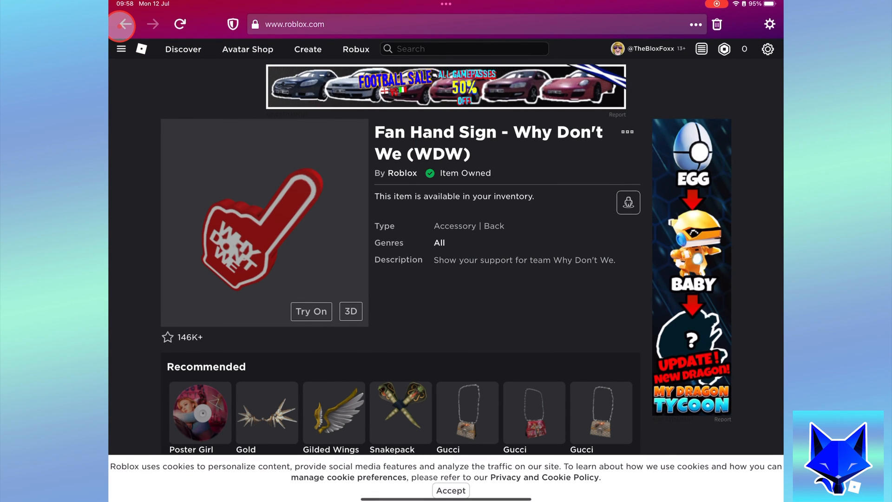
{"action": "left_click", "coordinate": [126, 23]}
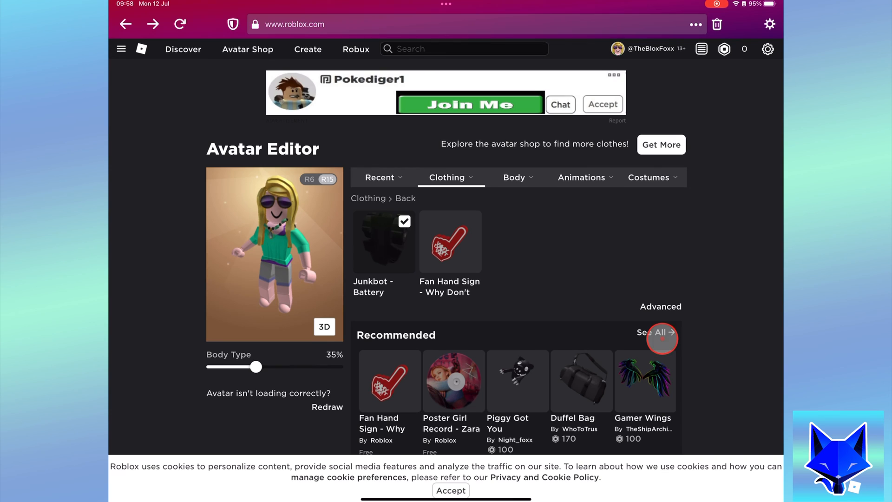
{"action": "left_click", "coordinate": [660, 306]}
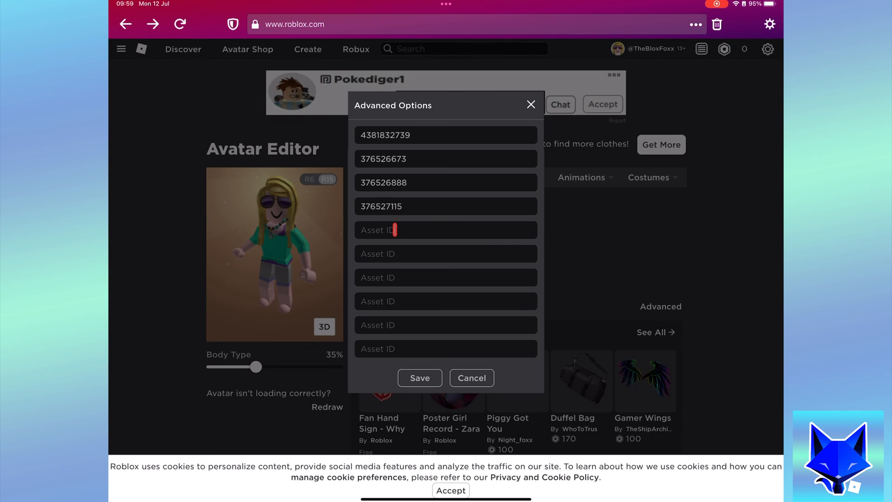
{"action": "type", "text": "6470135113"}
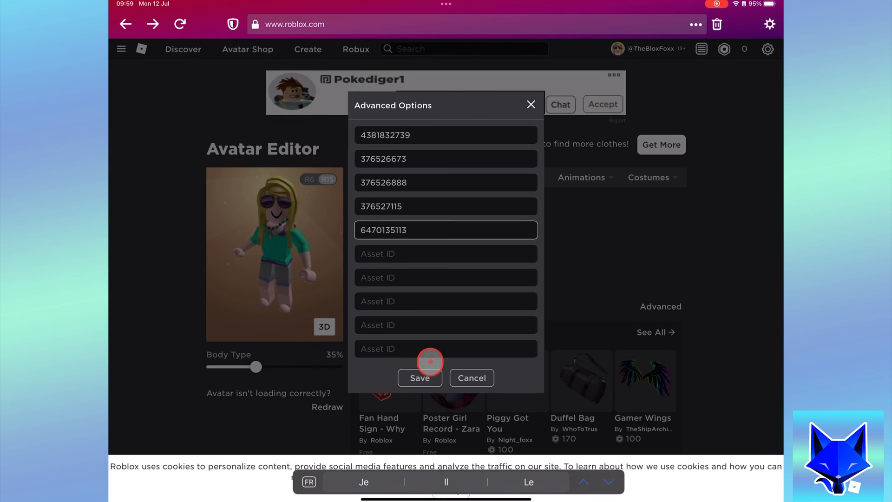
{"action": "left_click", "coordinate": [419, 378]}
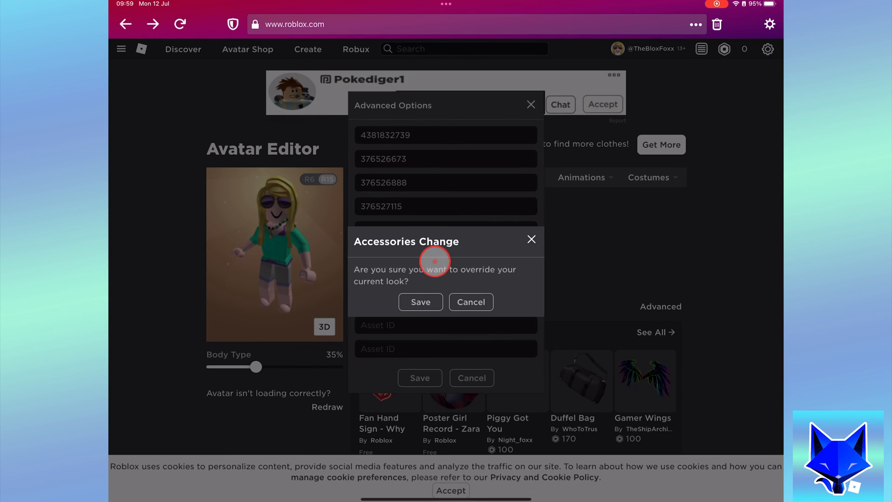
{"action": "left_click", "coordinate": [420, 301]}
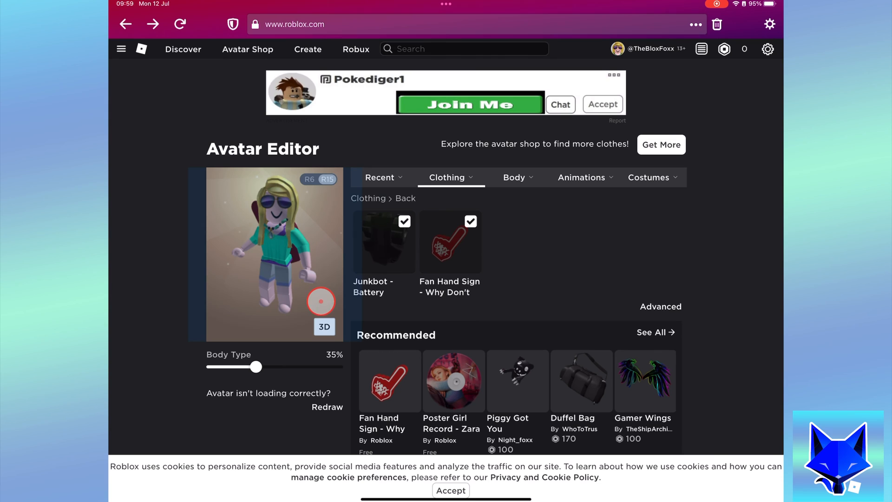
{"action": "left_click_drag", "start_coordinate": [320, 301], "coordinate": [246, 291]}
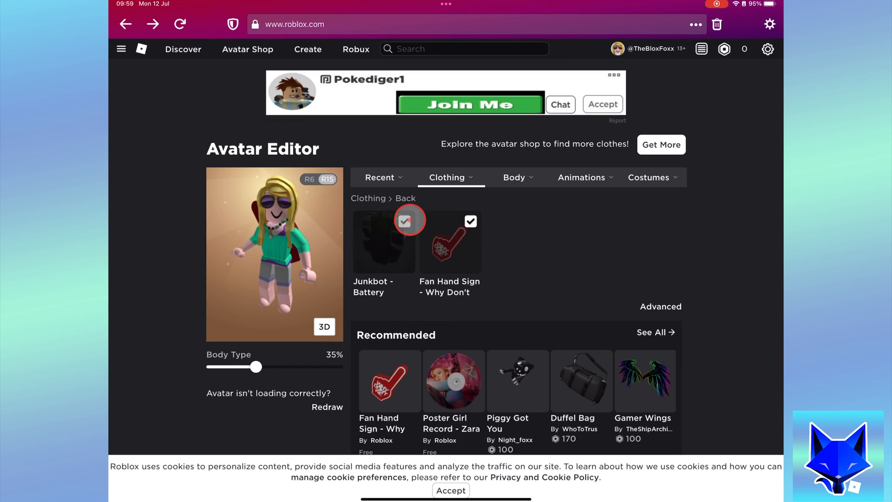
{"action": "left_click", "coordinate": [405, 221]}
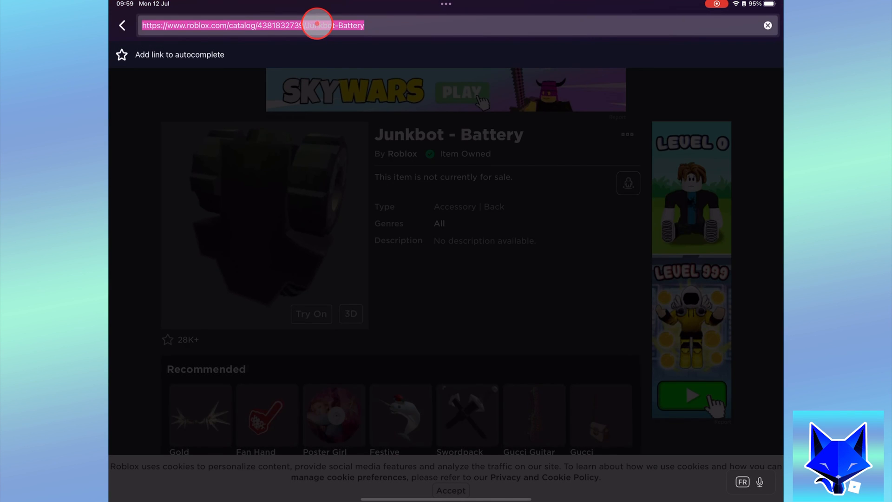
{"action": "left_click", "coordinate": [284, 25]}
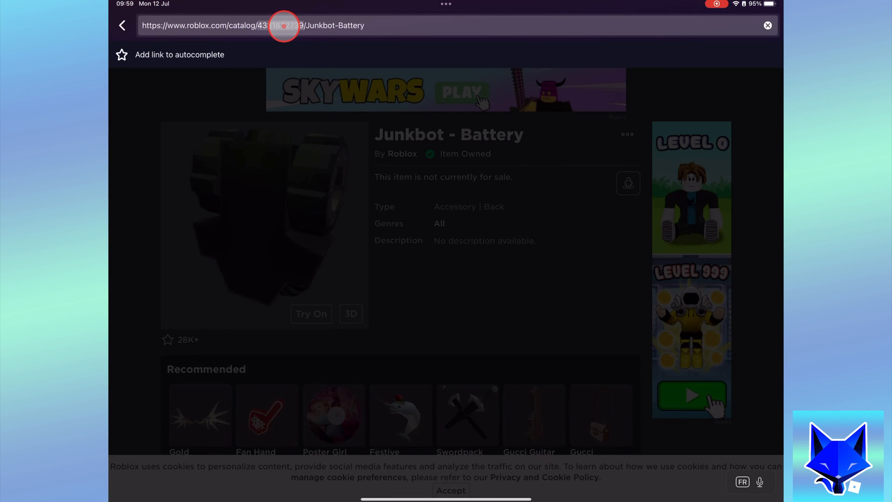